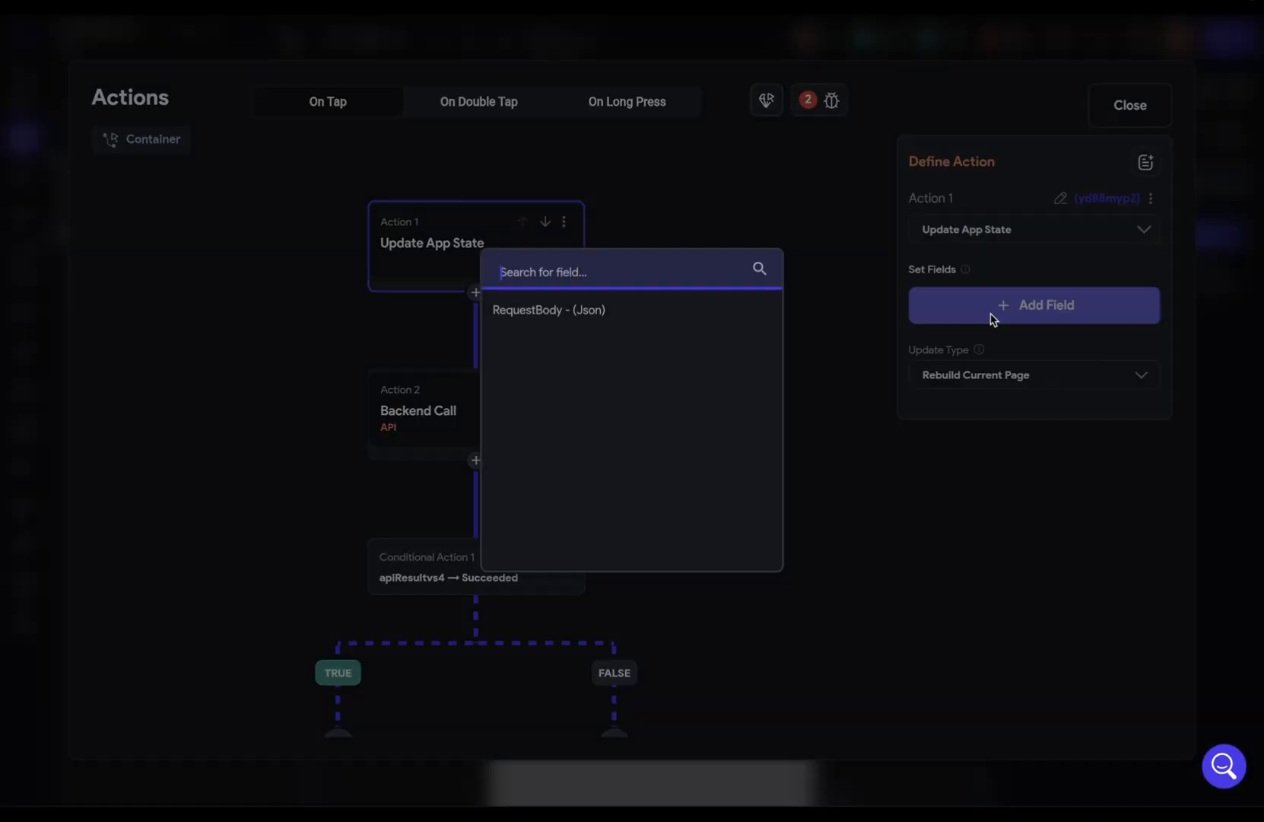
Add the RequestBody field to the app-state update and close the actions editor
click(548, 310)
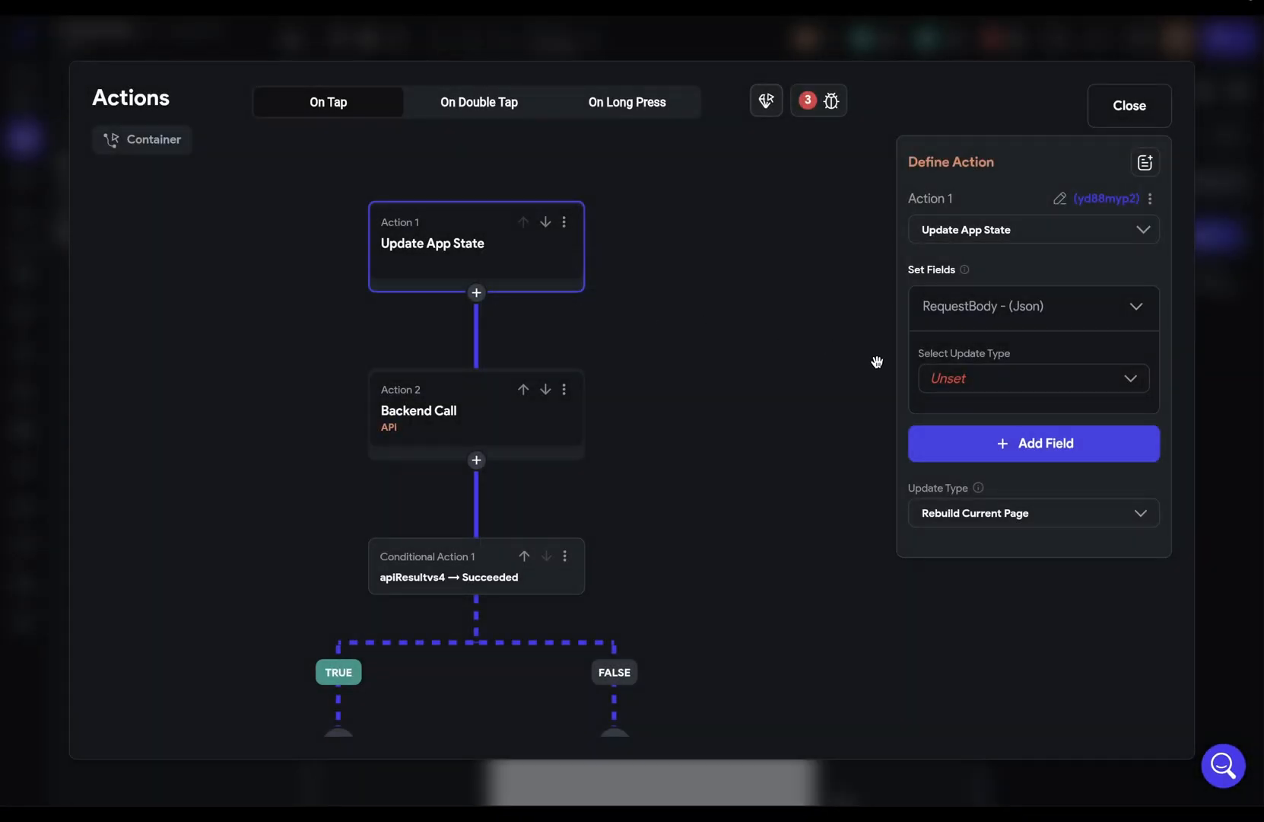
click(1032, 379)
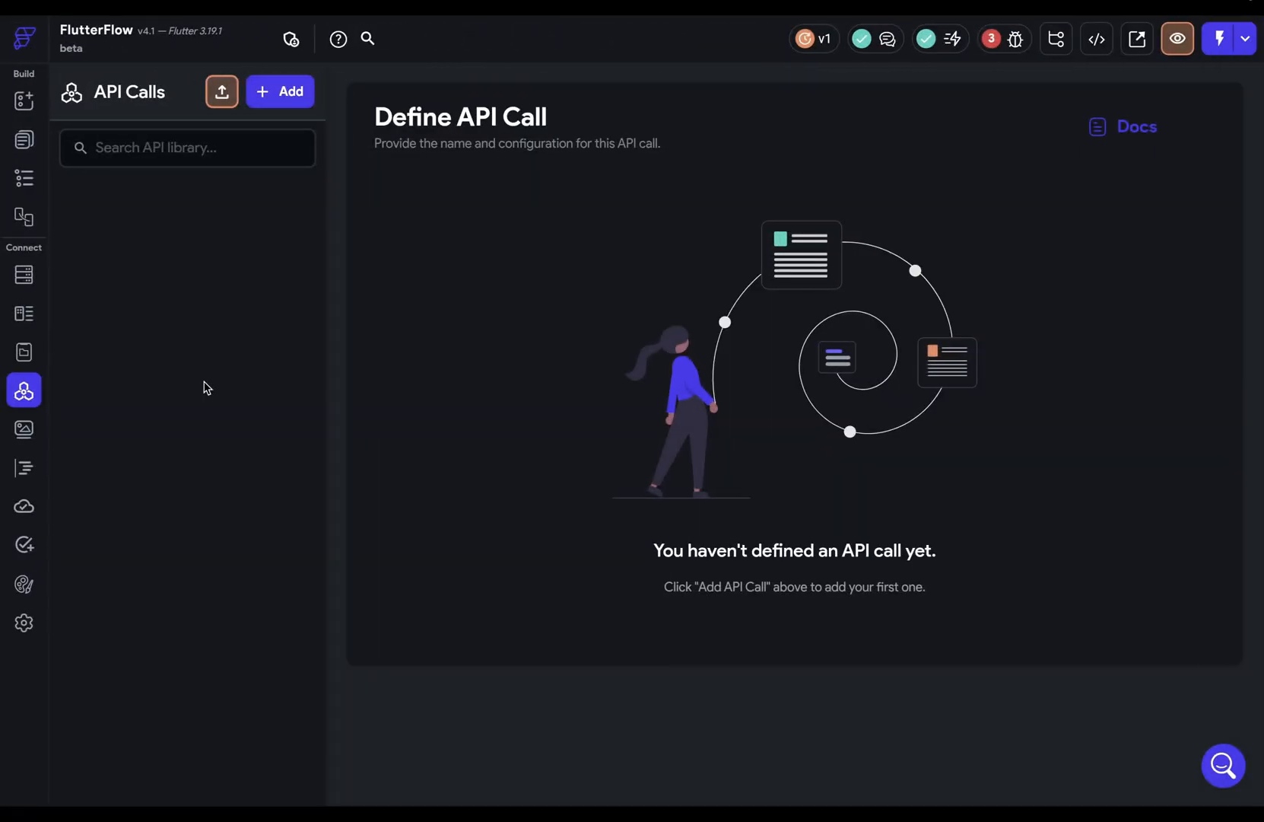
Start a new API group and create a new interceptor from its advanced settings
click(279, 91)
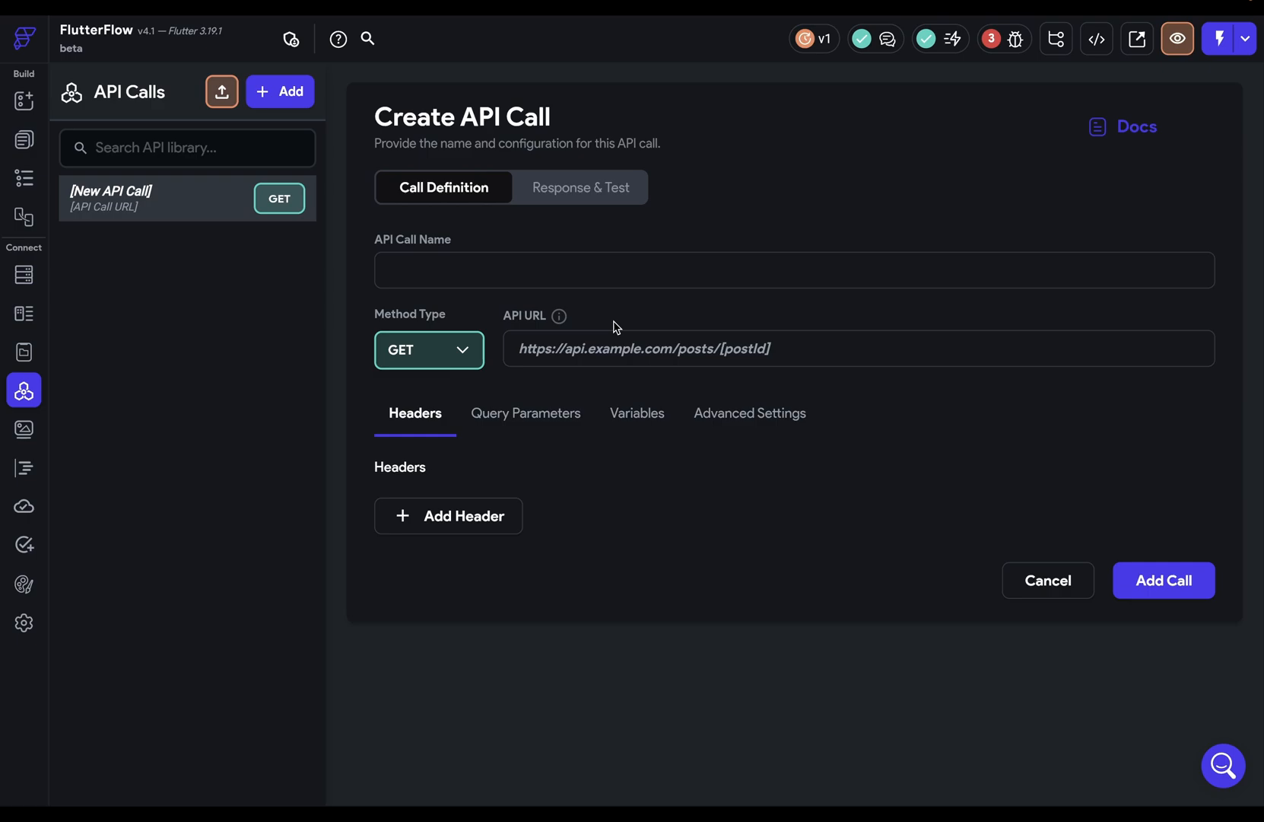
click(749, 413)
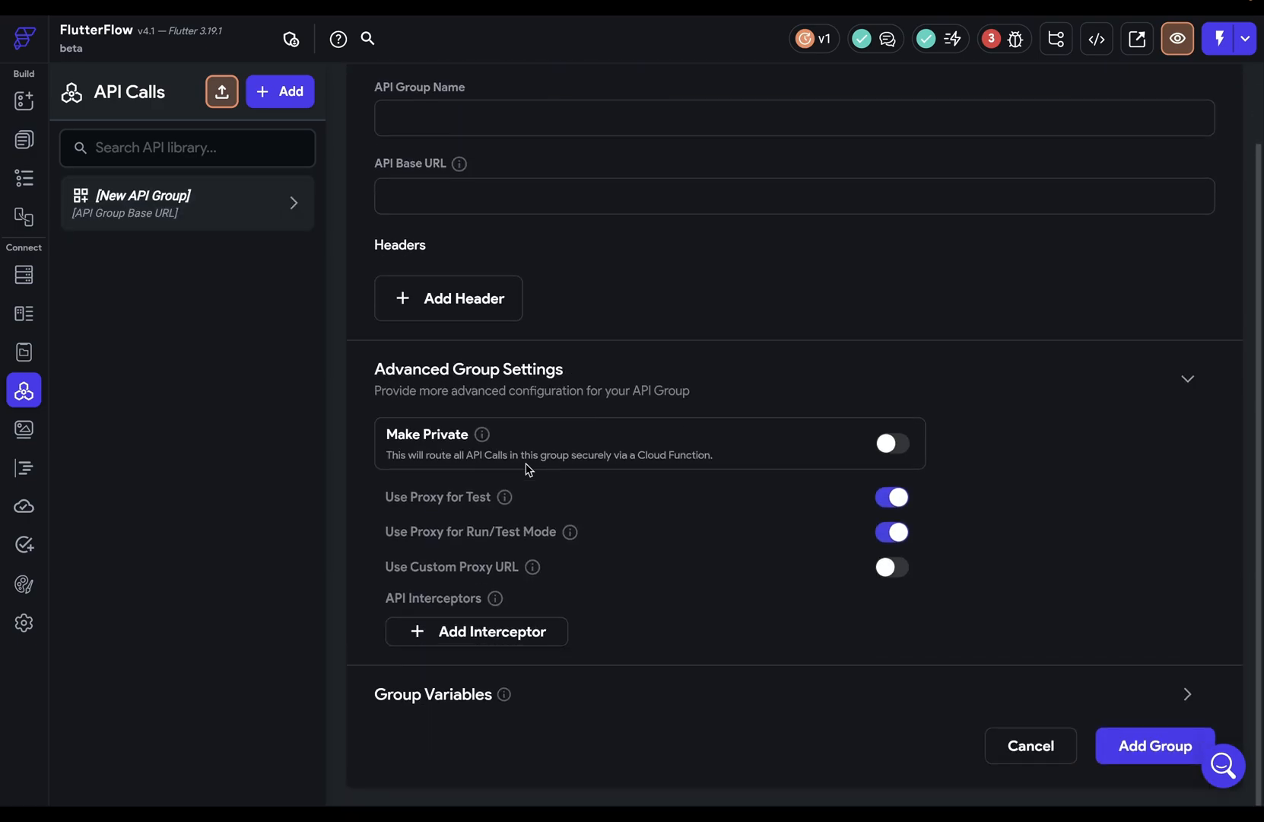
click(475, 631)
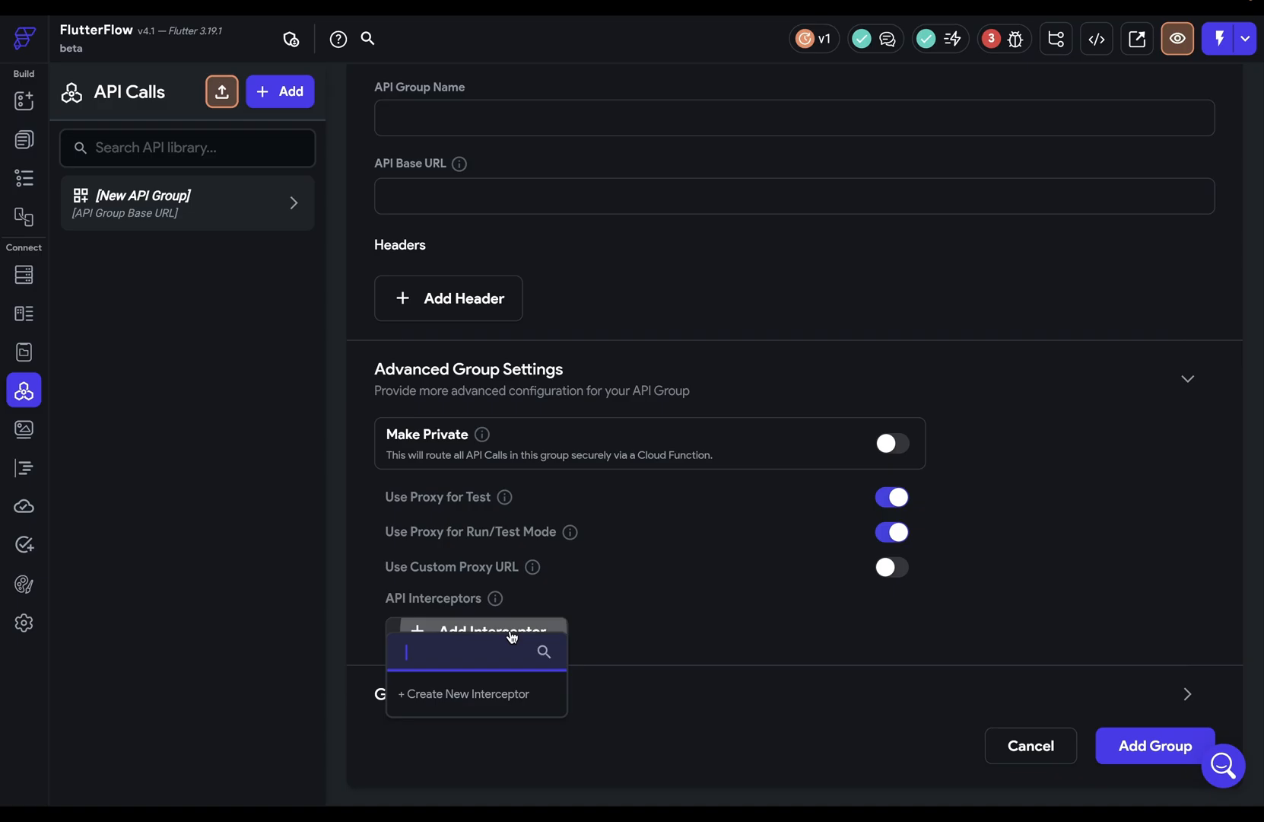
click(462, 693)
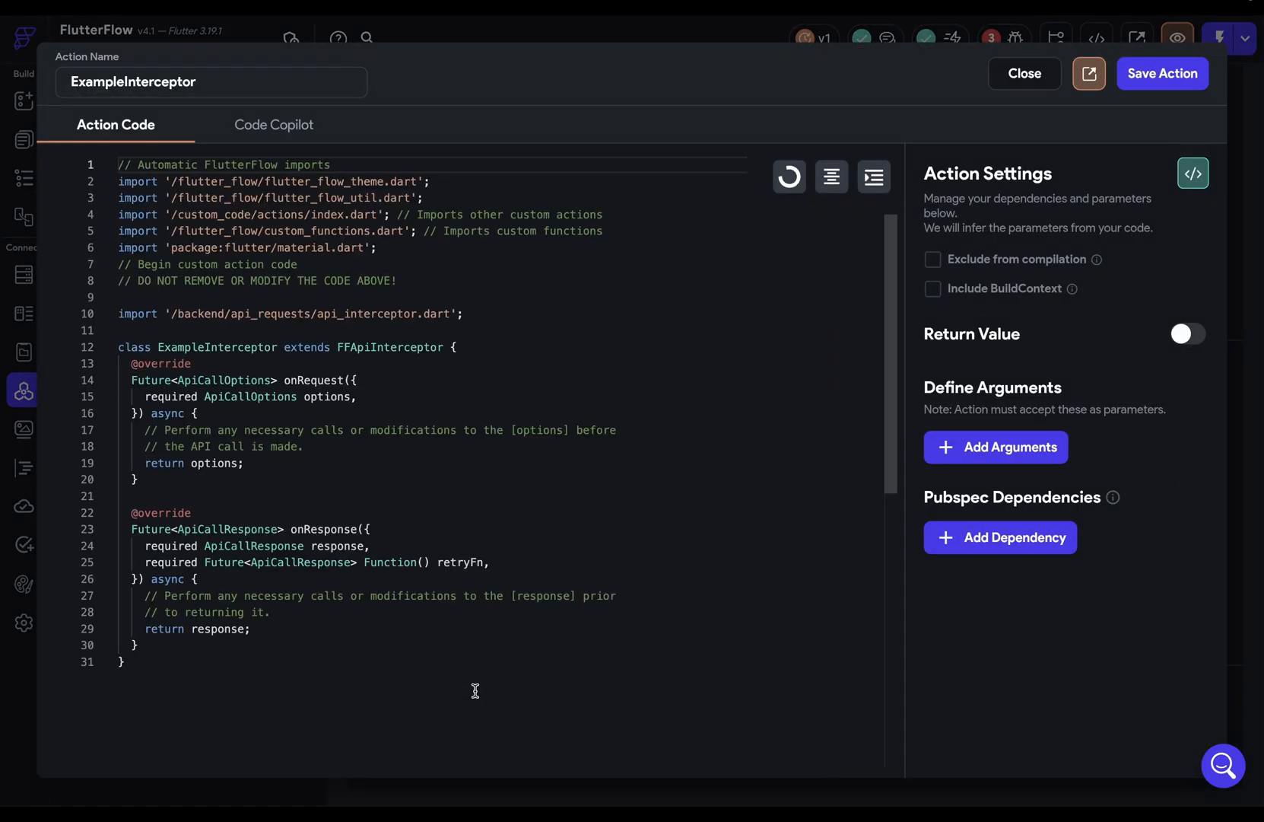
click(24, 468)
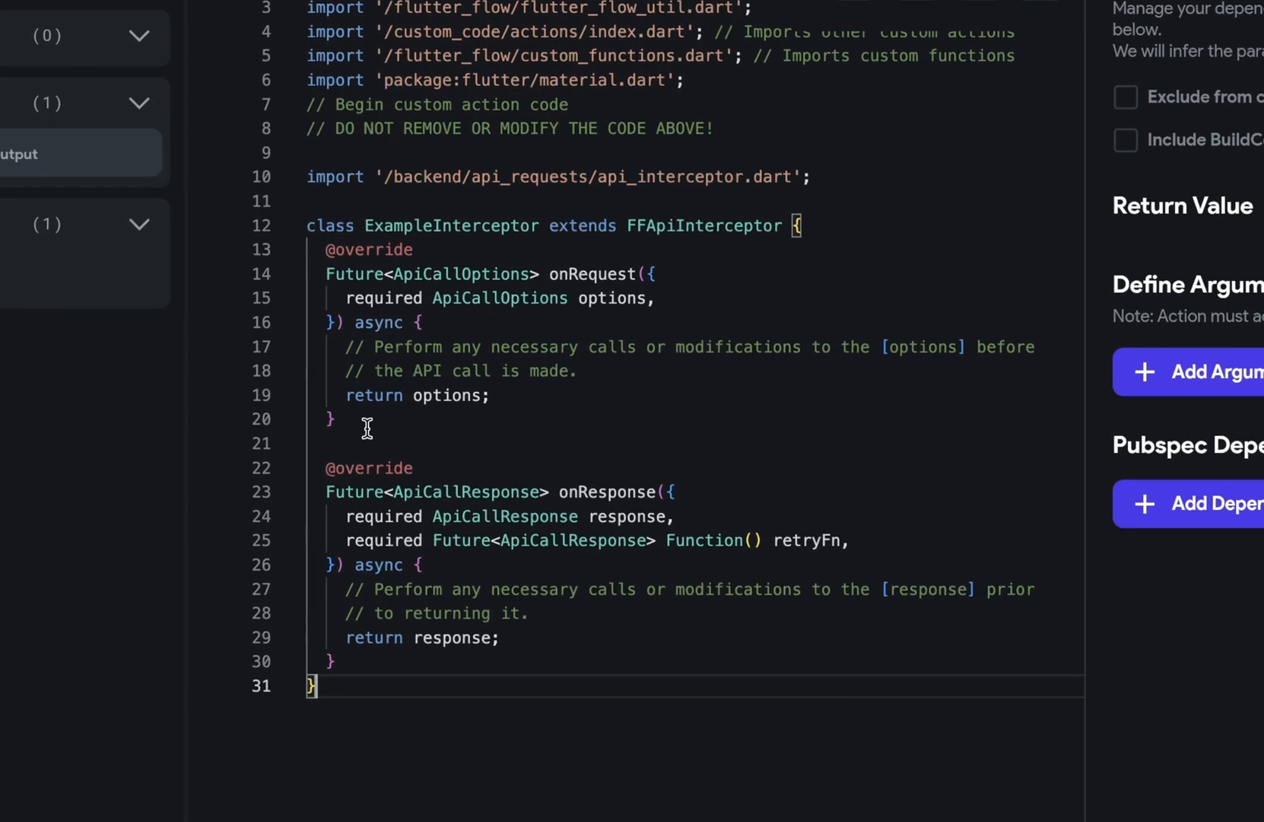
scroll(down, 3)
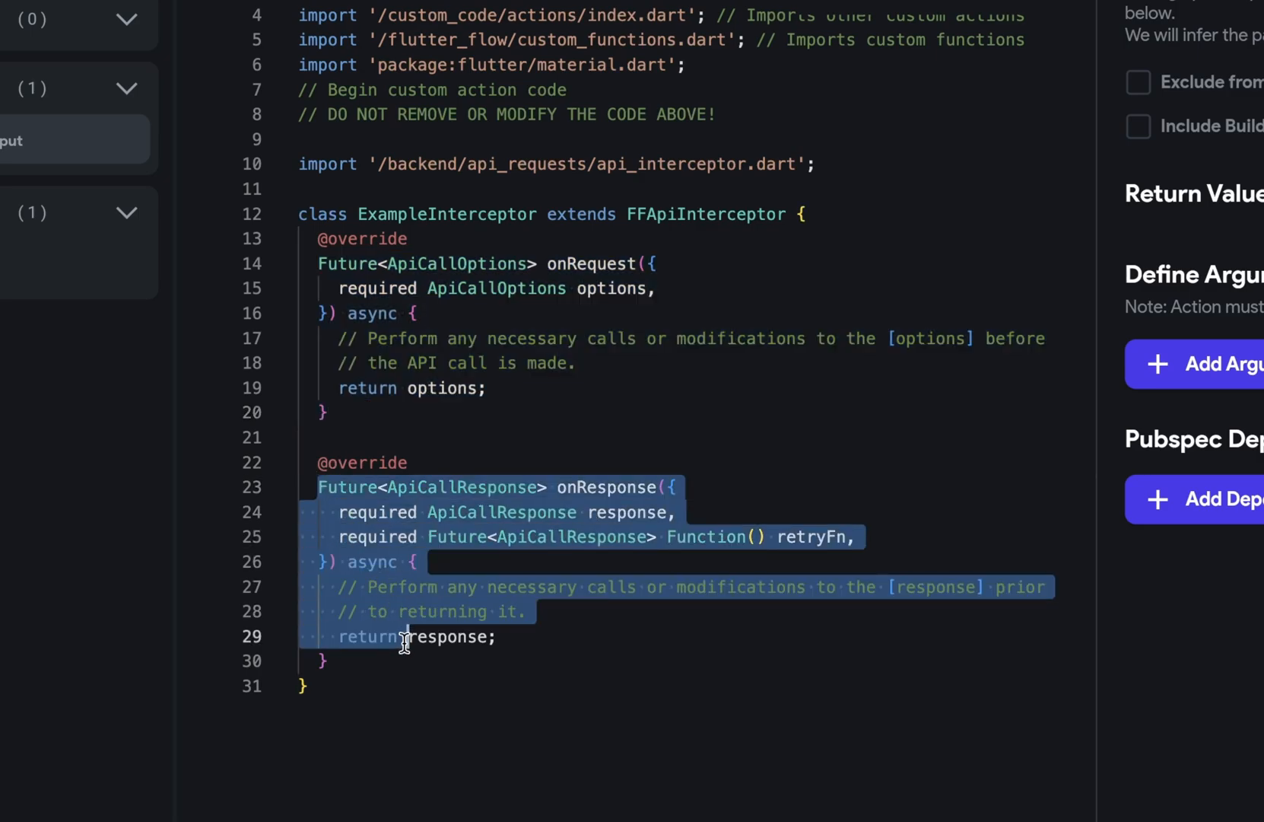
click(587, 437)
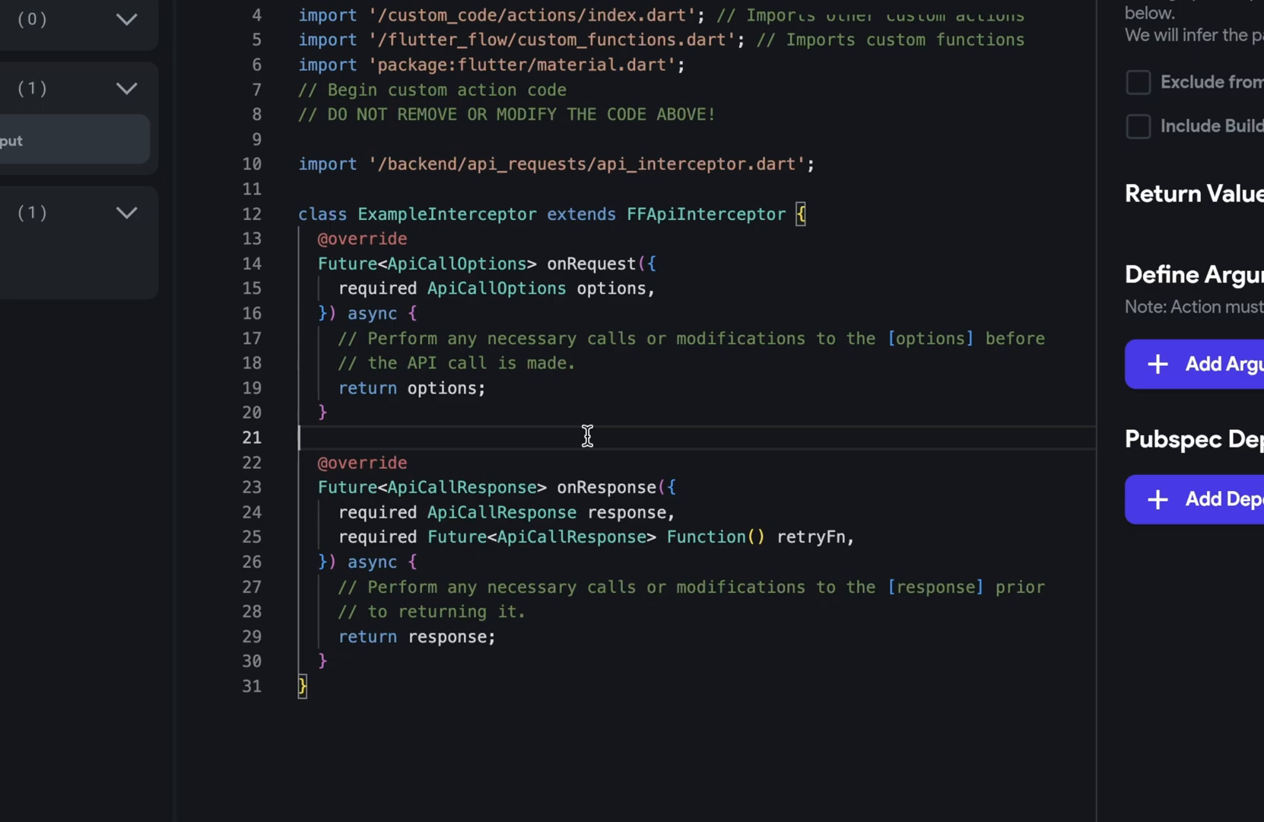
mouse_move(474, 438)
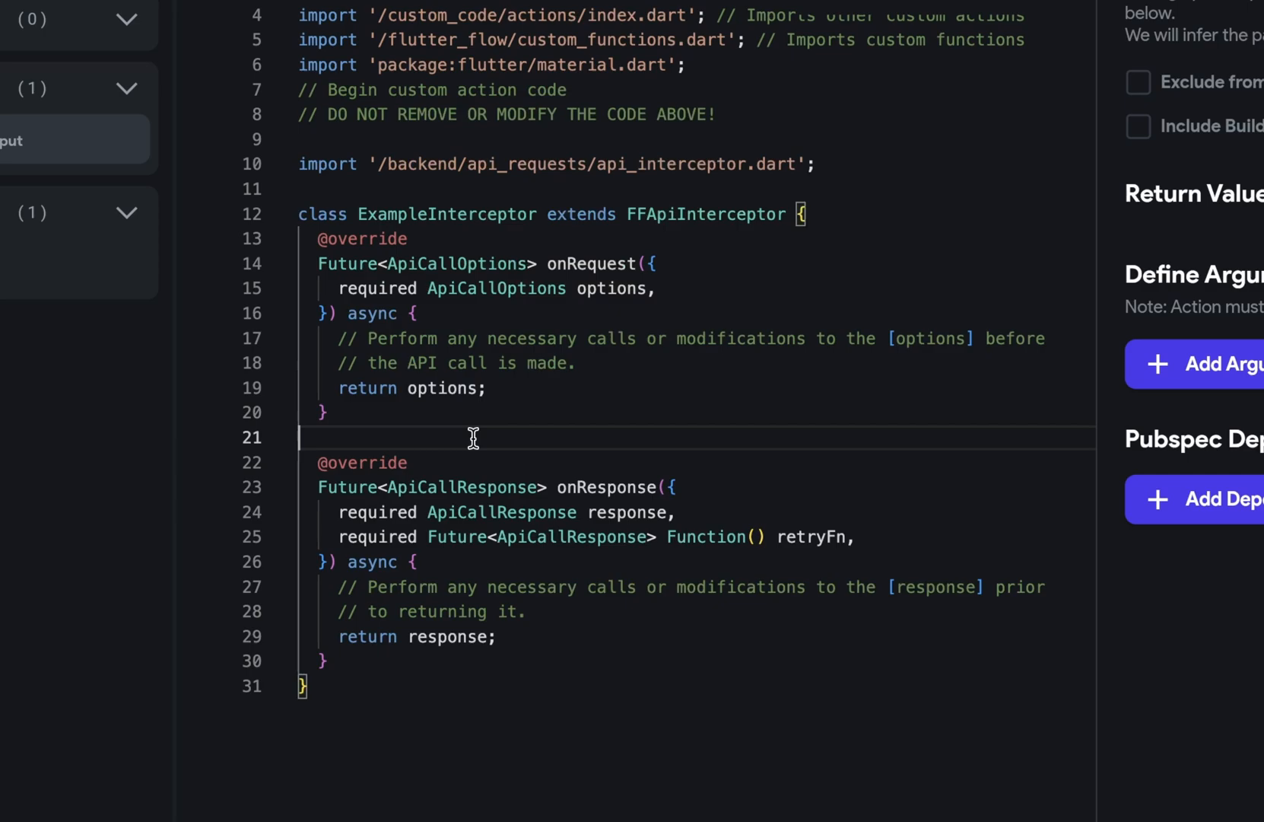
mouse_move(438, 636)
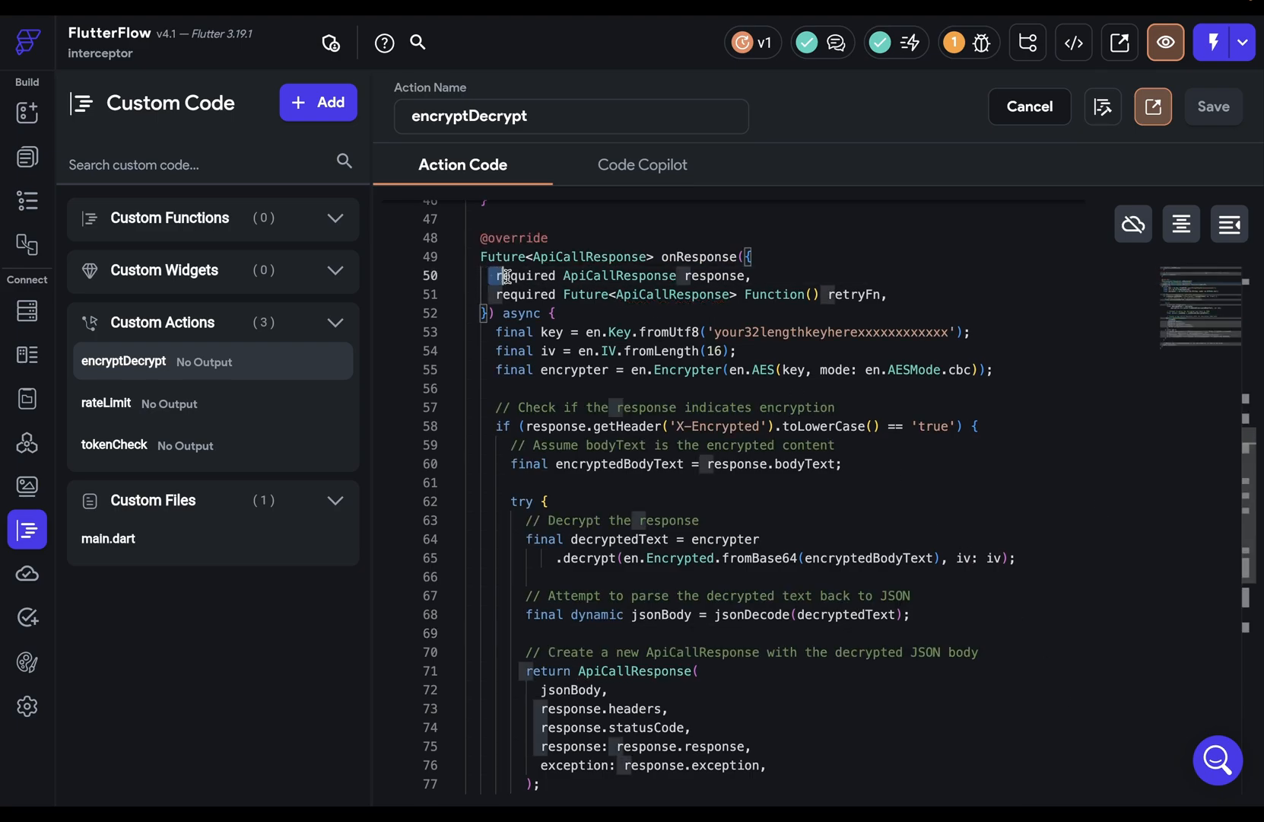
Review the encryptDecrypt code that encrypts requests and decrypts responses
drag(497, 275, 885, 295)
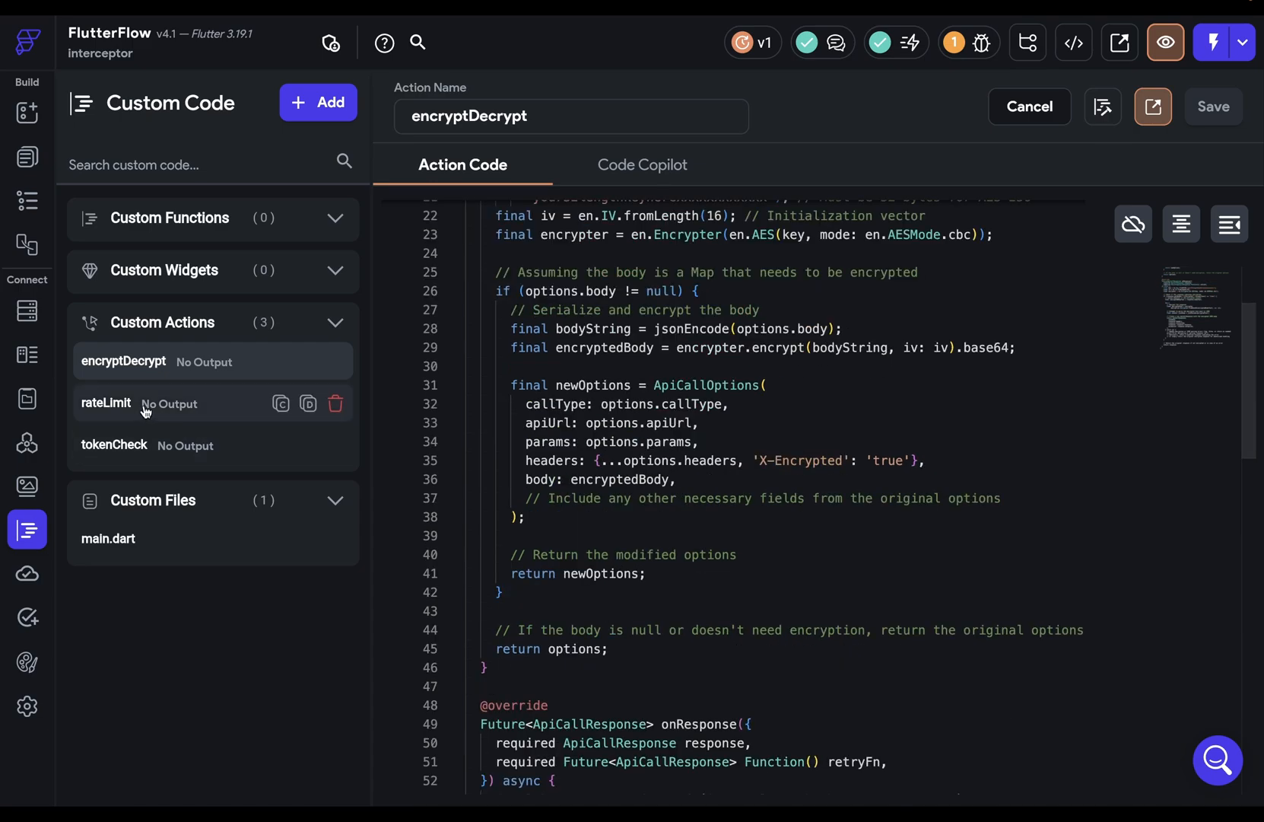
View the rateLimit code retrying 429 responses with exponential backoff, then return to API calls
click(106, 402)
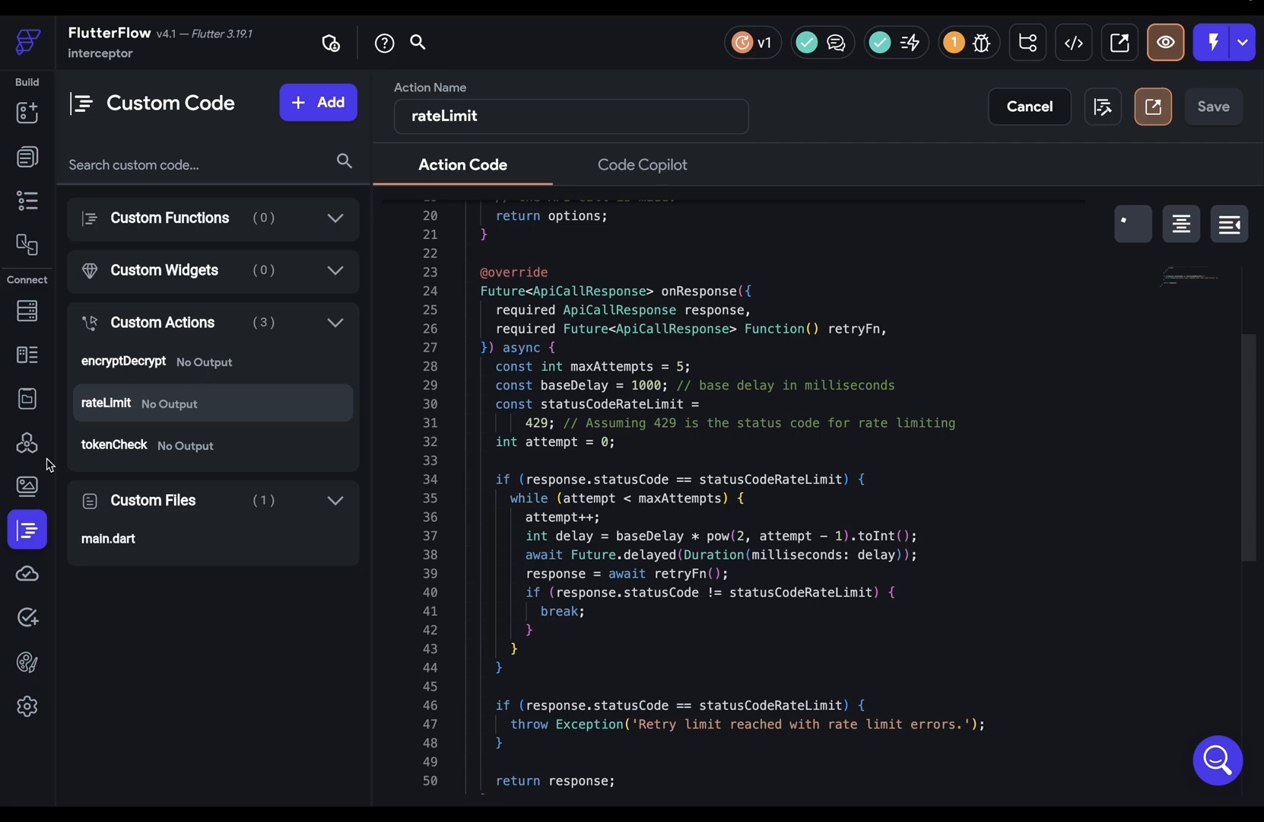
click(27, 442)
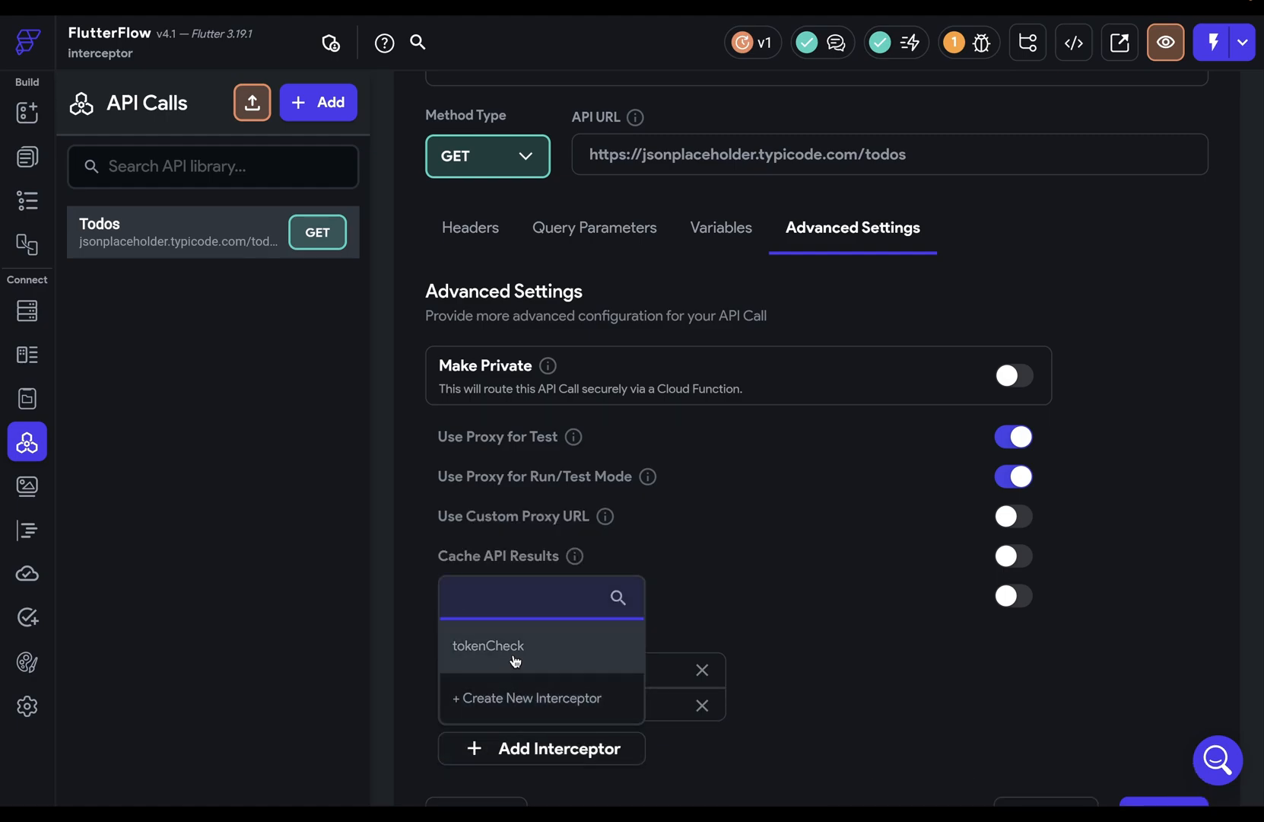
Add tokenCheck as the Todos GET call's third interceptor
click(487, 645)
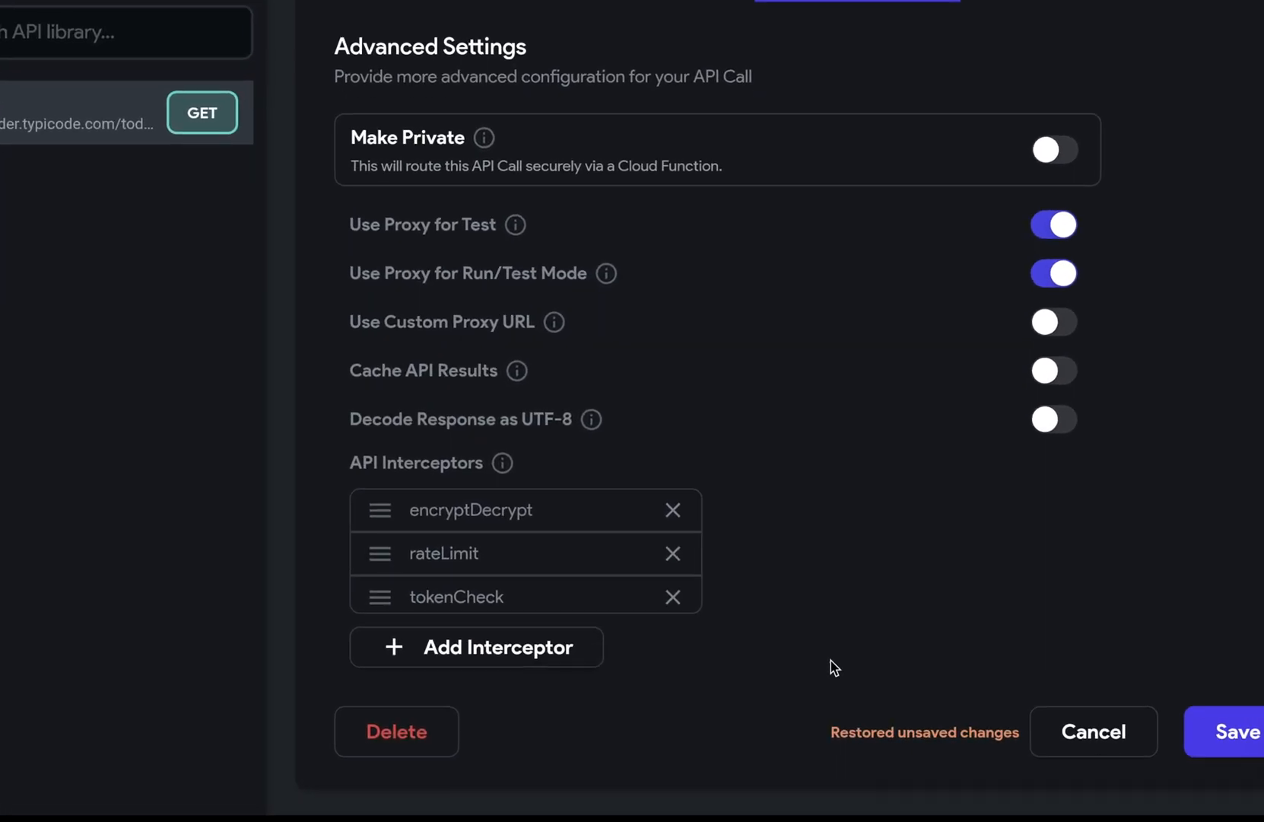